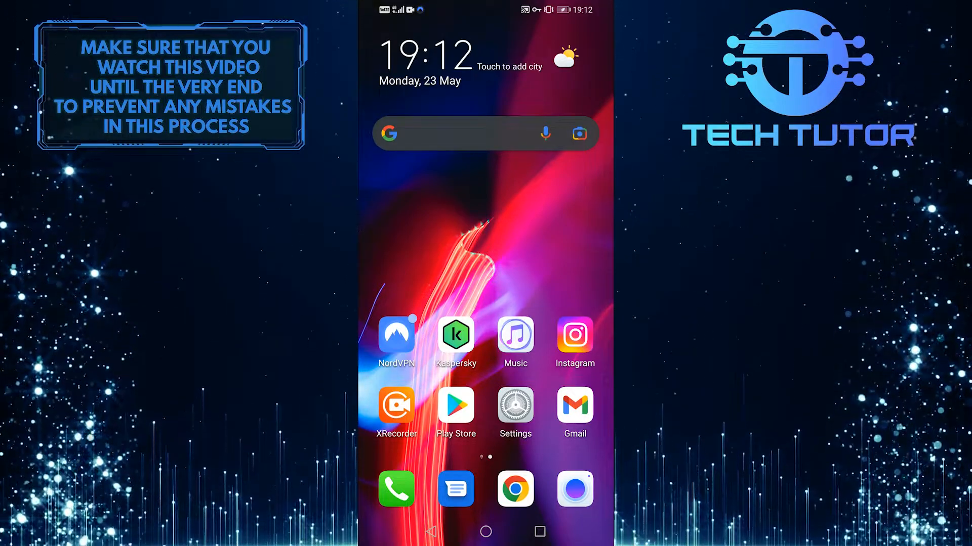
Step: Launch Instagram from the home screen and reach the direct messages inbox
{"action": "left_click", "coordinate": [574, 336]}
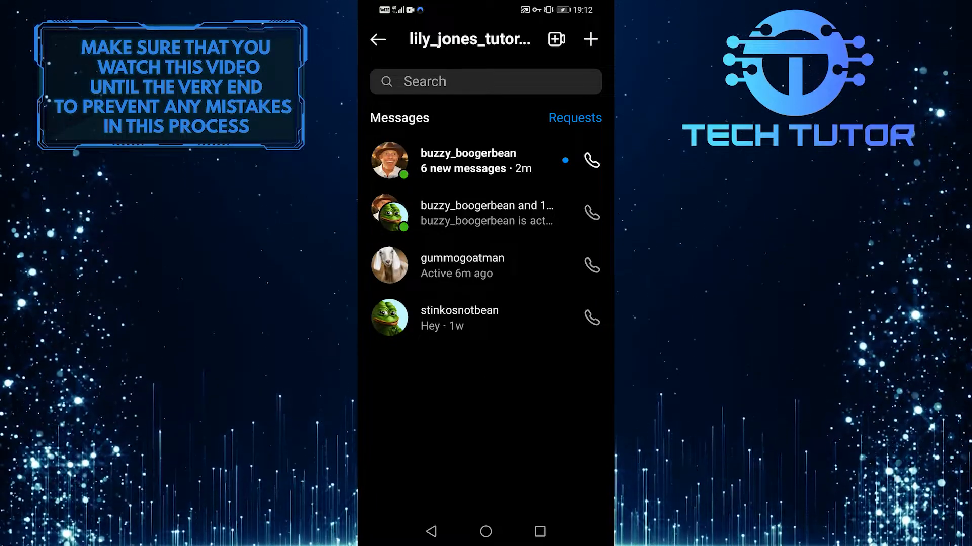
{"action": "left_click", "coordinate": [467, 161]}
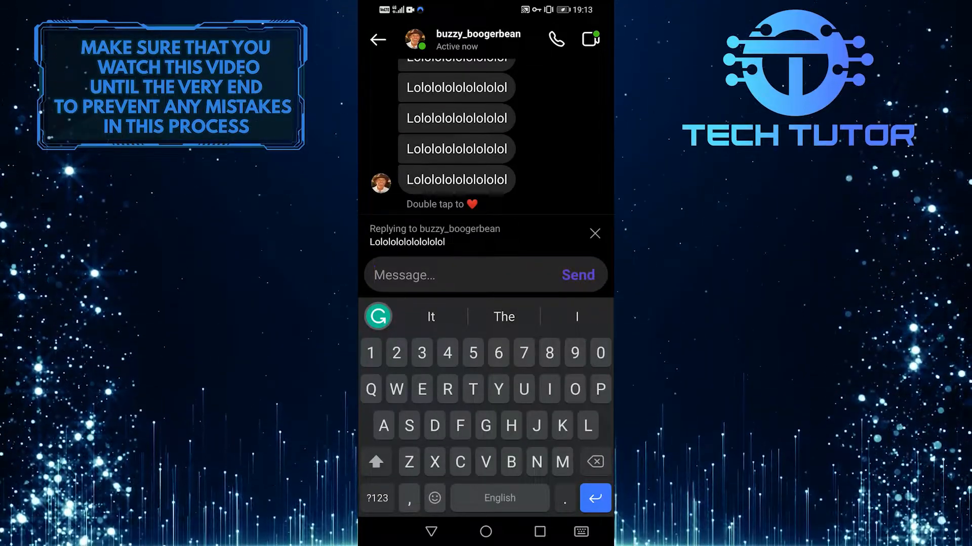
{"action": "type", "text": "Whatever"}
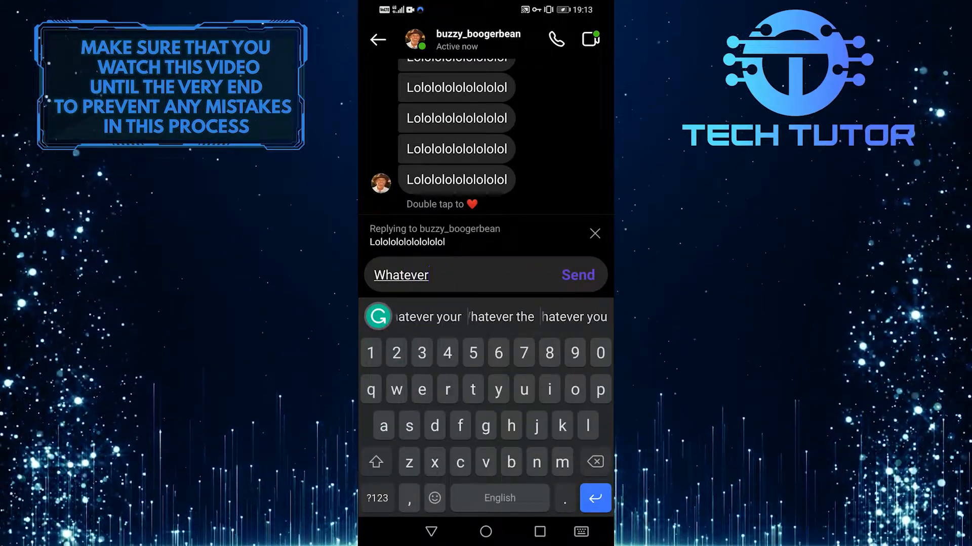
{"action": "left_click", "coordinate": [578, 275]}
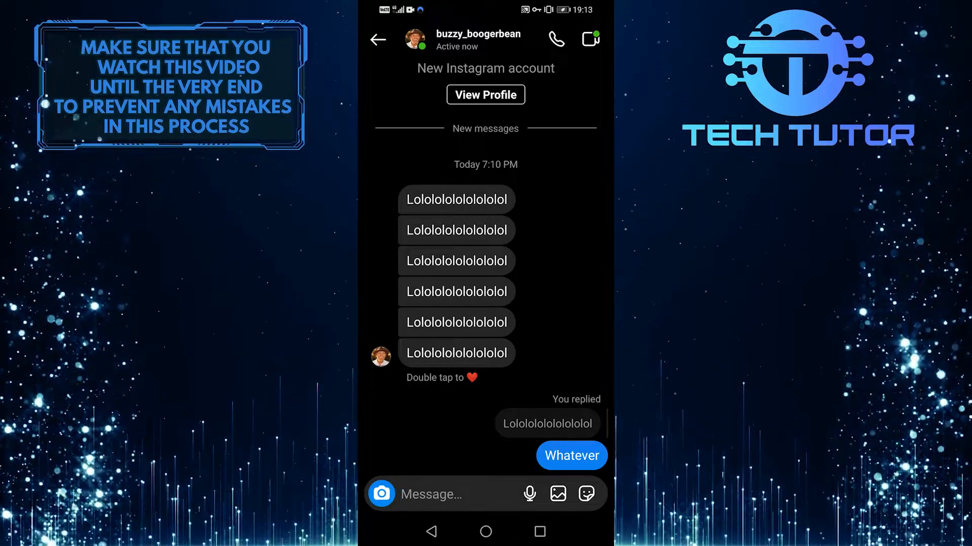
{"action": "left_click", "coordinate": [456, 199]}
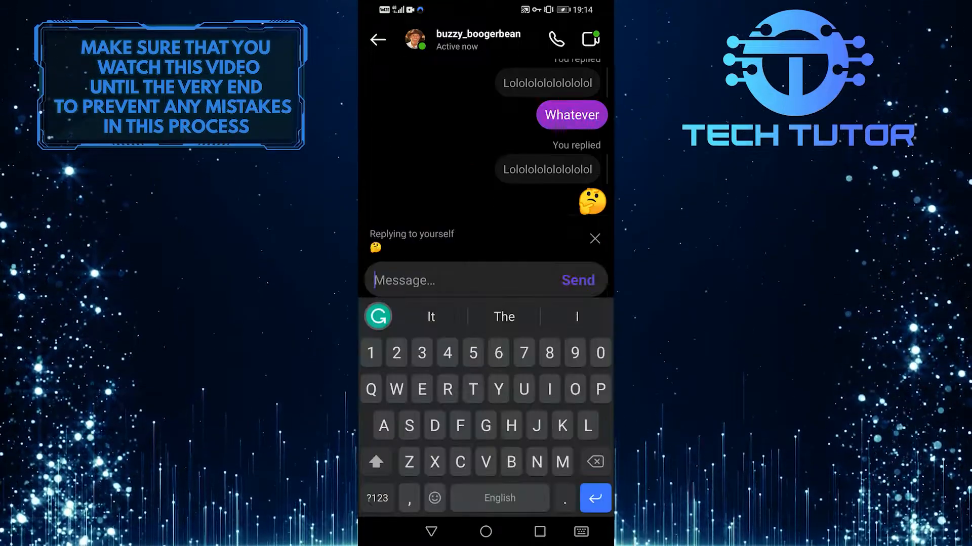
Step: Send 'Whatever' as a reply quoting your own 🤔 emoji message
{"action": "type", "text": "Whatever"}
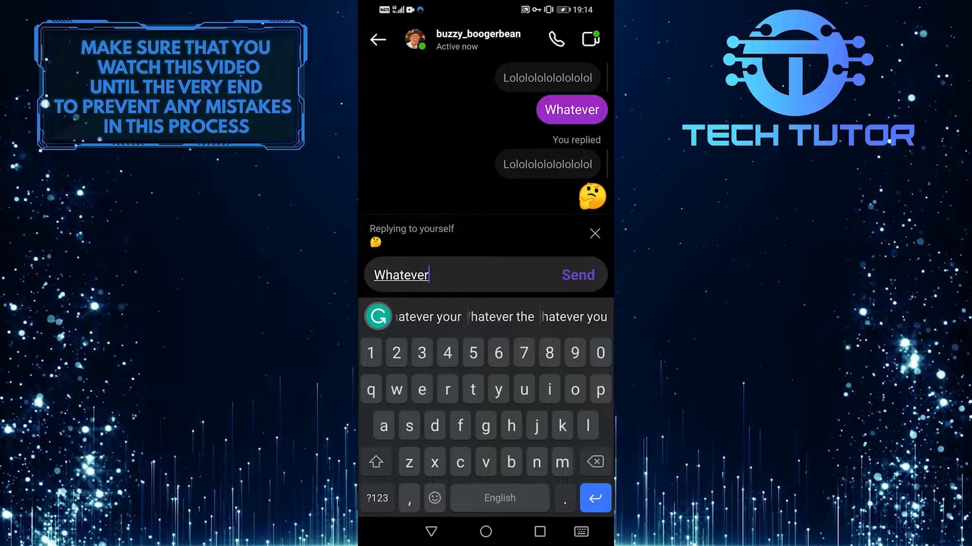
{"action": "left_click", "coordinate": [577, 275]}
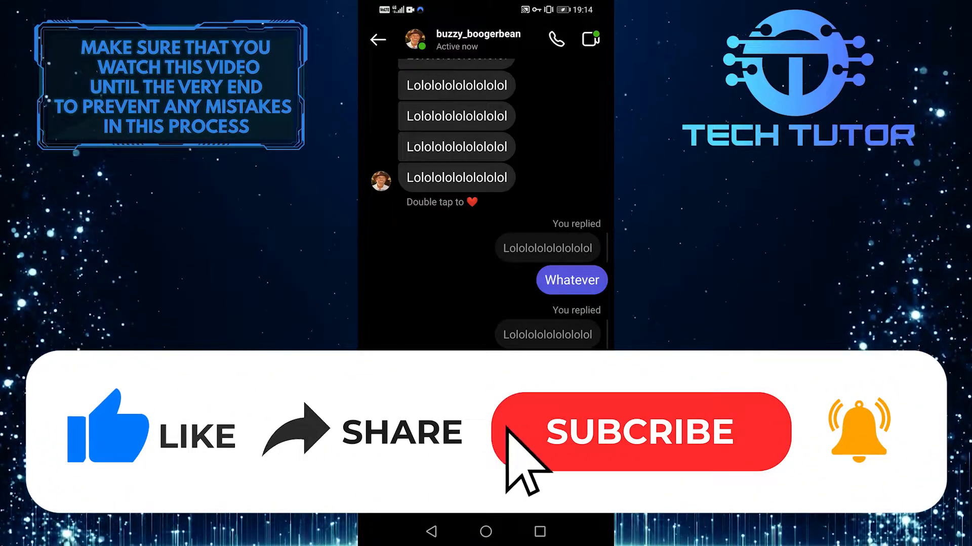
{"action": "left_click", "coordinate": [642, 433]}
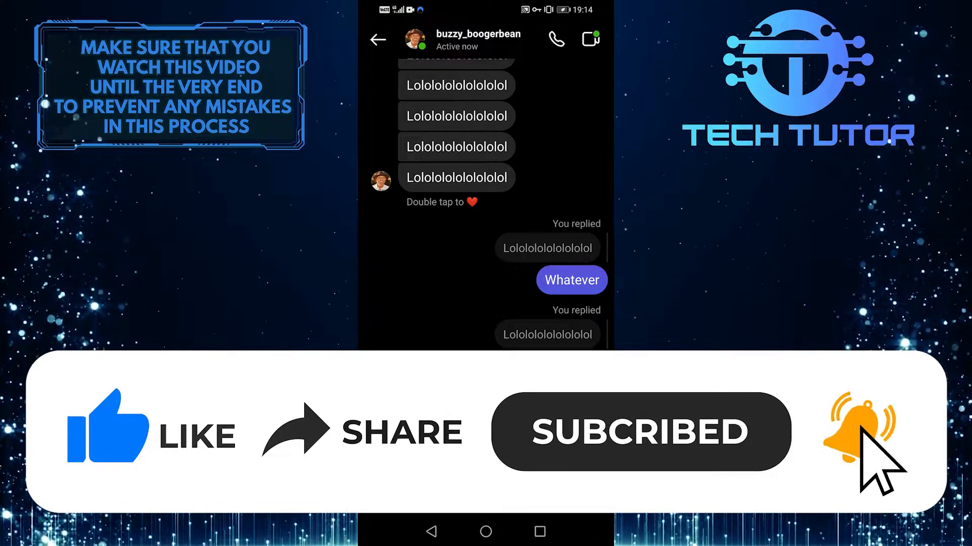